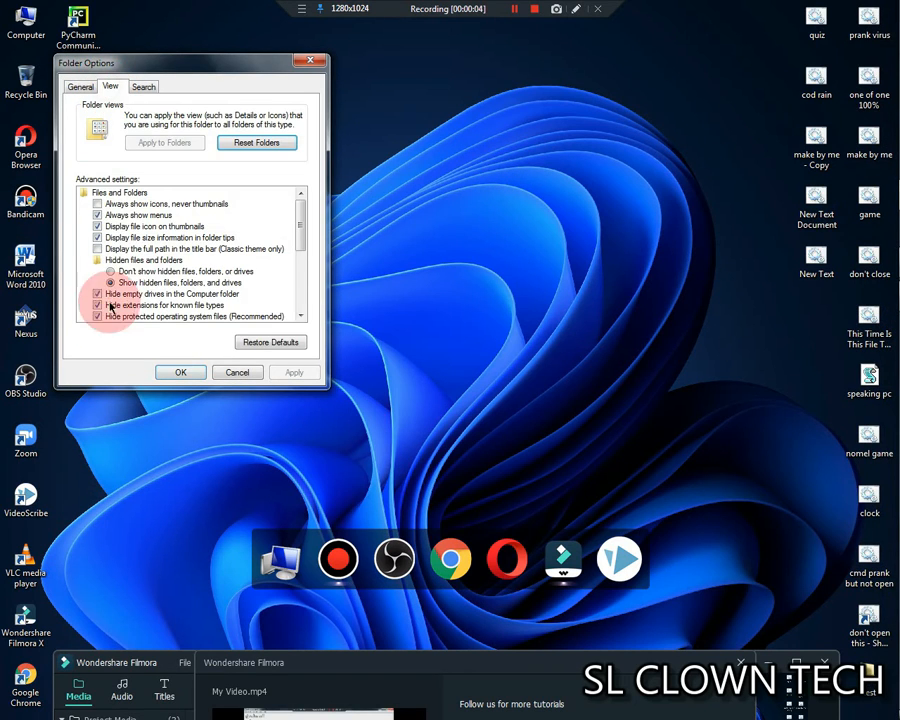
# Choose 'Don't show hidden files, folders, or drives' and apply the setting.
pyautogui.click(110, 271)
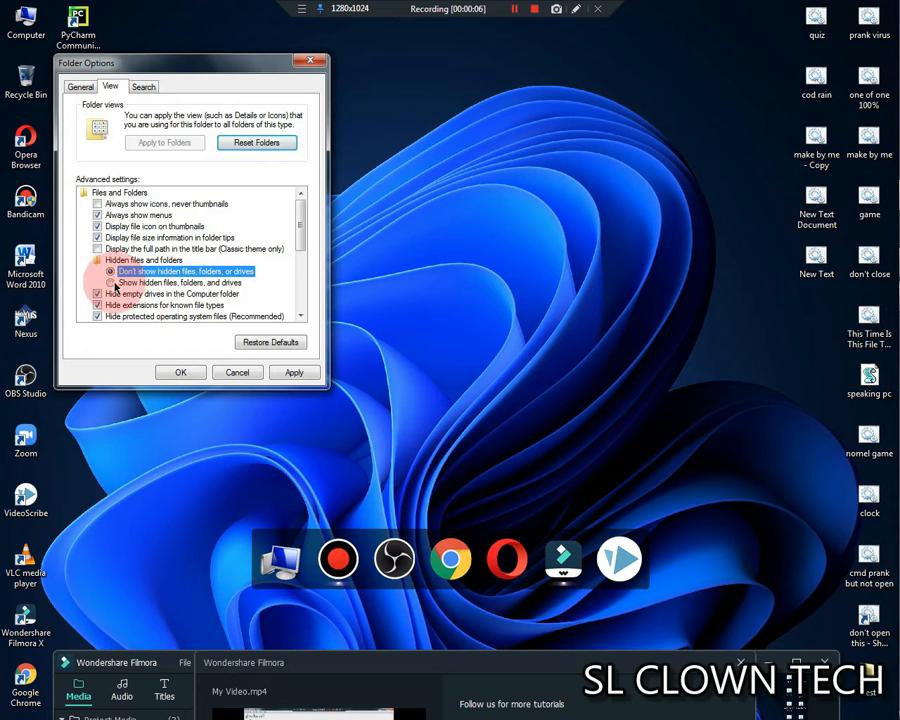
pyautogui.click(111, 283)
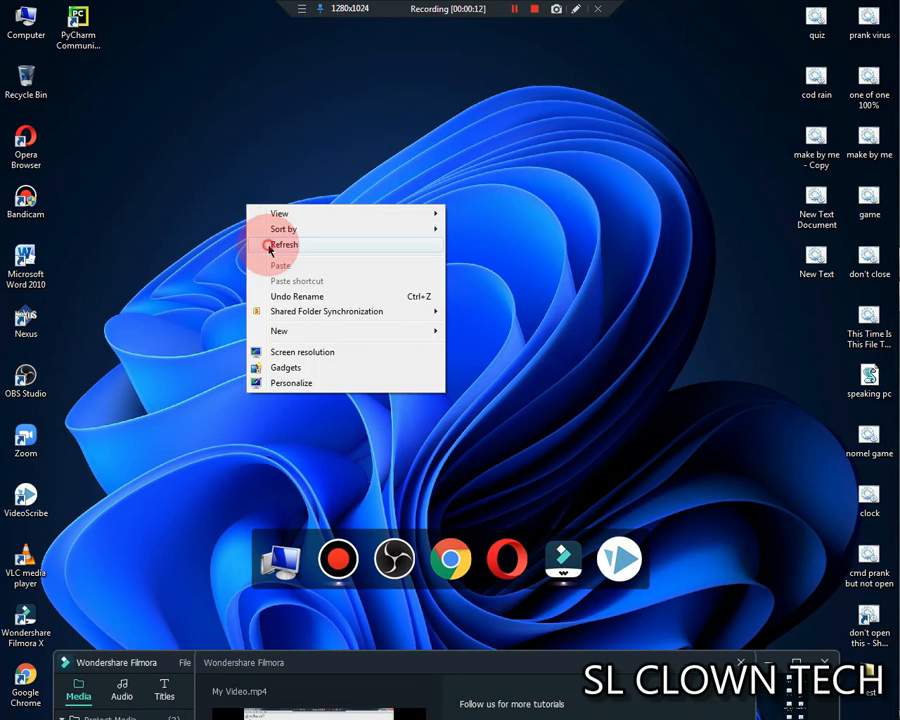
# Refresh the desktop so the hidden-files setting takes effect.
pyautogui.click(284, 245)
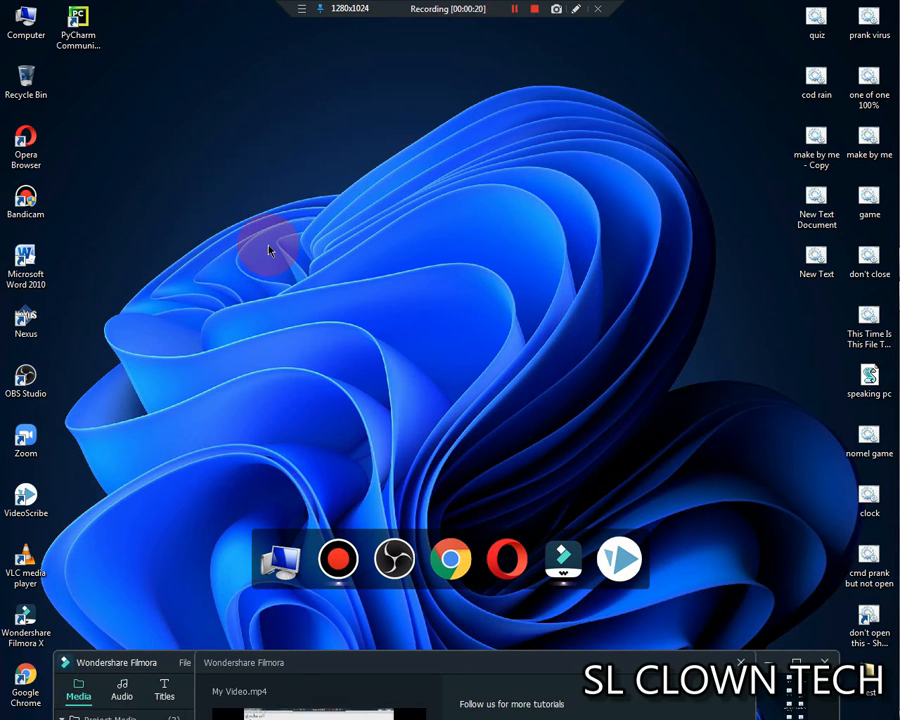
pyautogui.moveTo(442, 160)
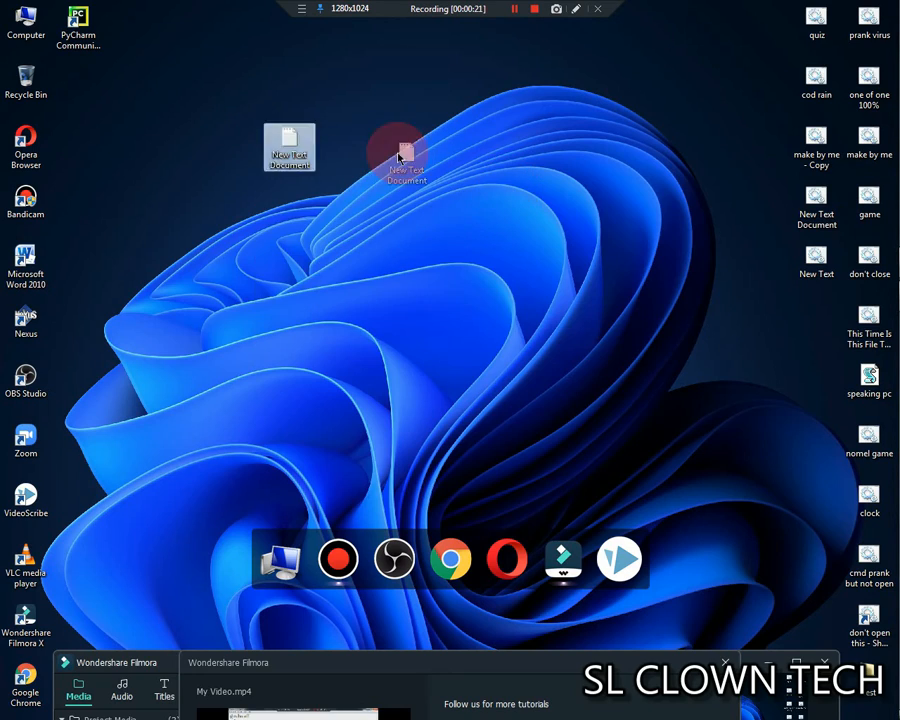
pyautogui.doubleClick(289, 146)
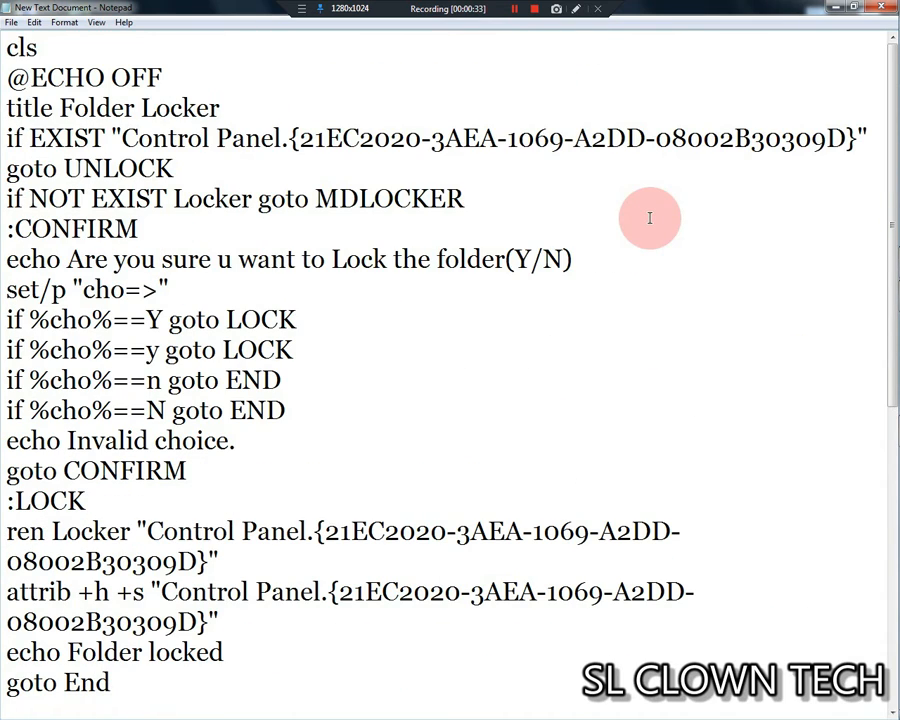
pyautogui.moveTo(235, 293)
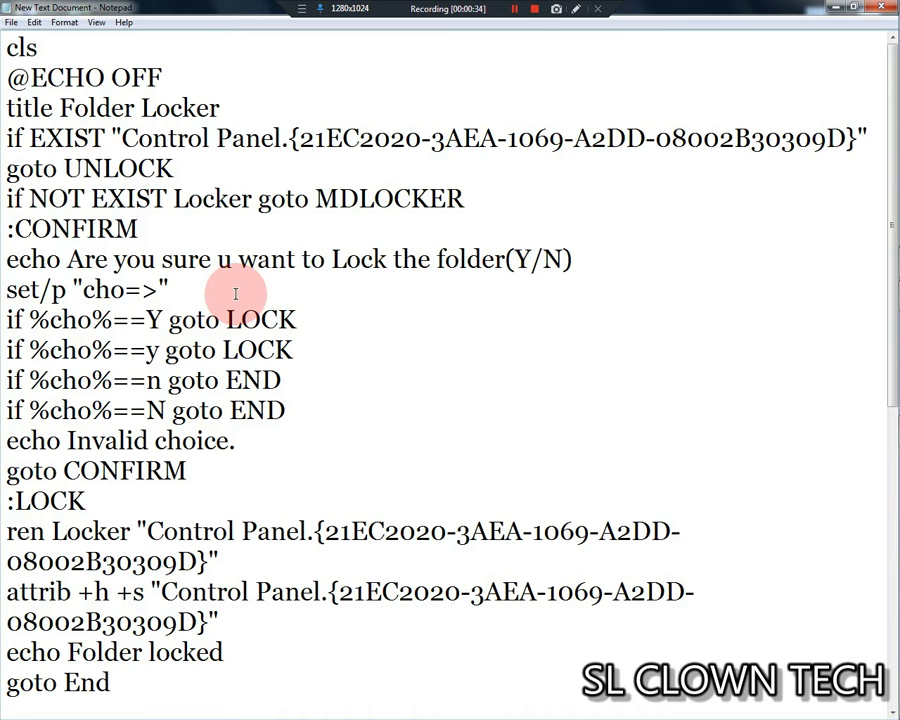
pyautogui.moveTo(40, 258)
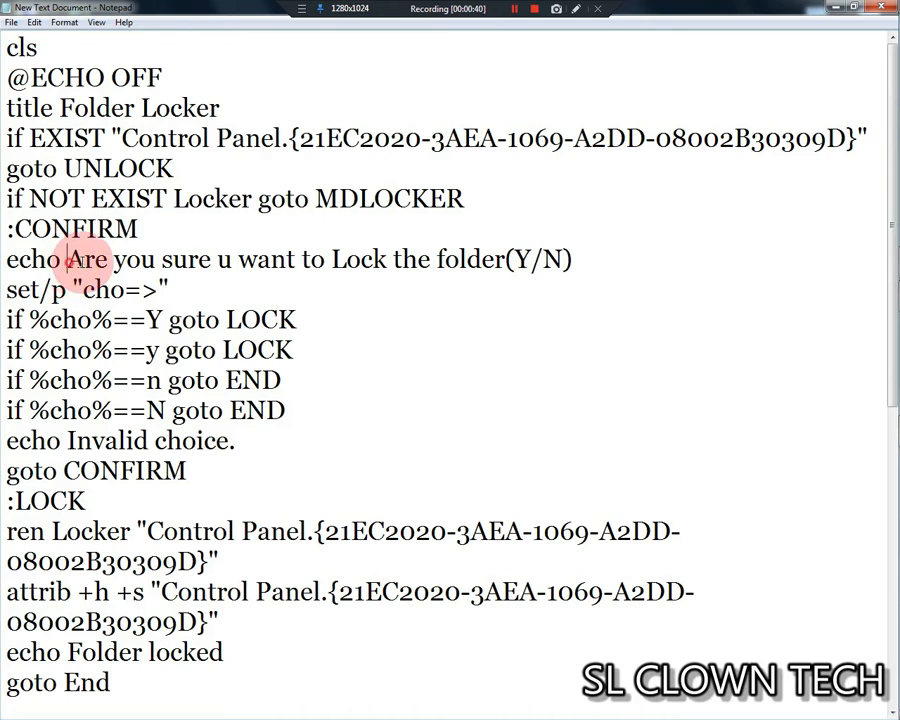
pyautogui.moveTo(67, 259); pyautogui.dragTo(330, 259)
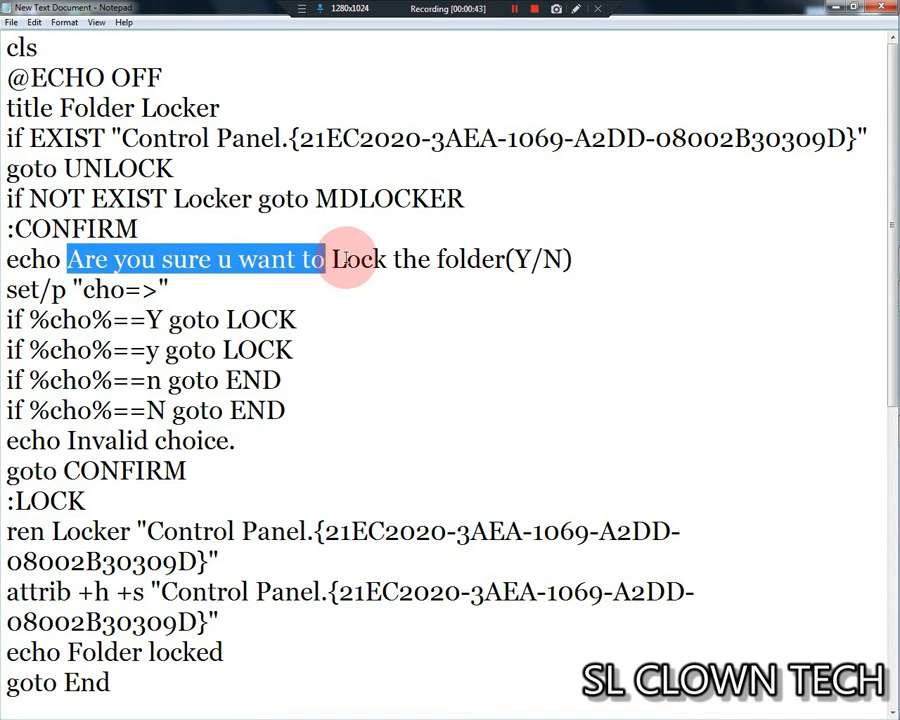
pyautogui.moveTo(335, 259); pyautogui.dragTo(505, 259)
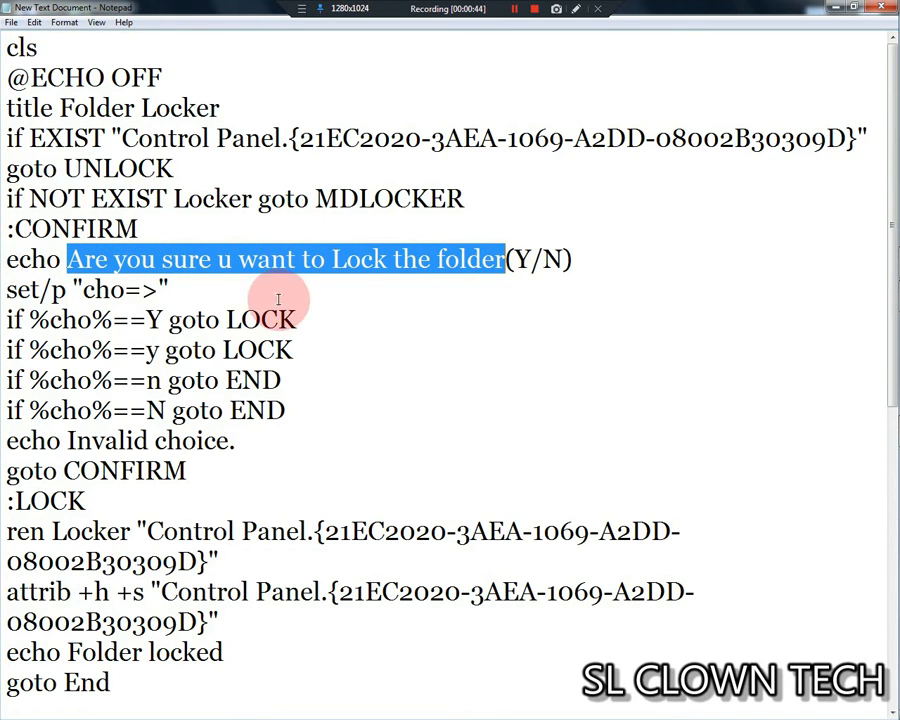
pyautogui.click(573, 259)
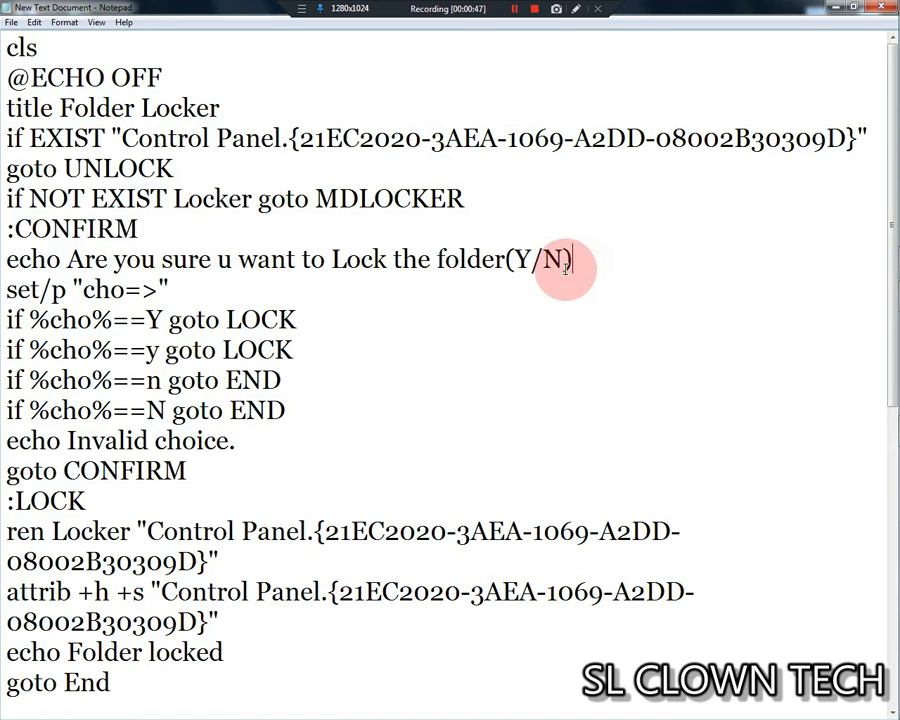
pyautogui.moveTo(575, 259); pyautogui.dragTo(515, 259)
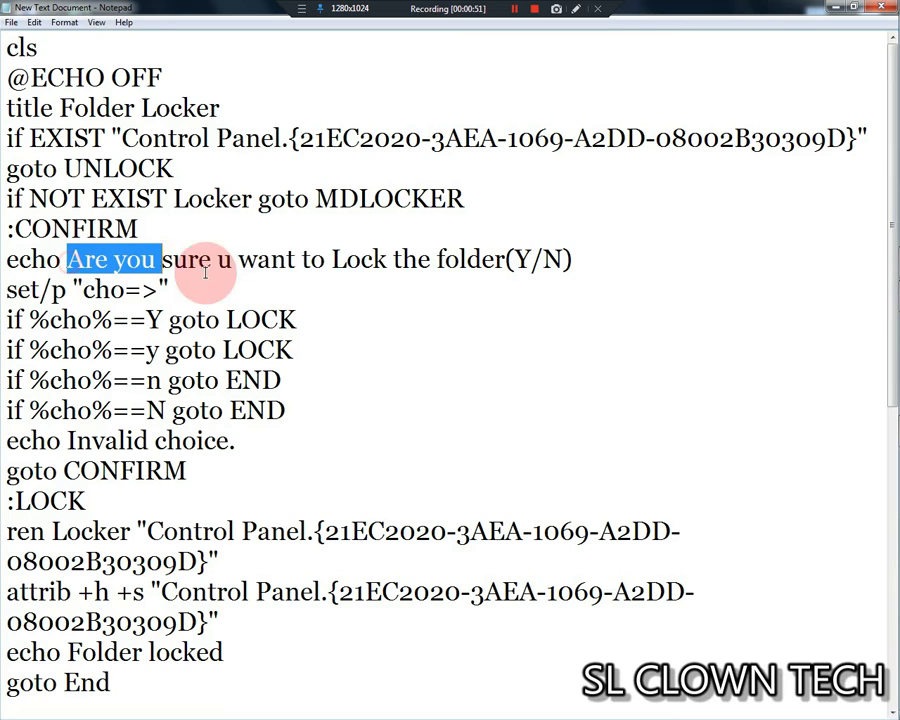
pyautogui.moveTo(160, 259); pyautogui.dragTo(505, 259)
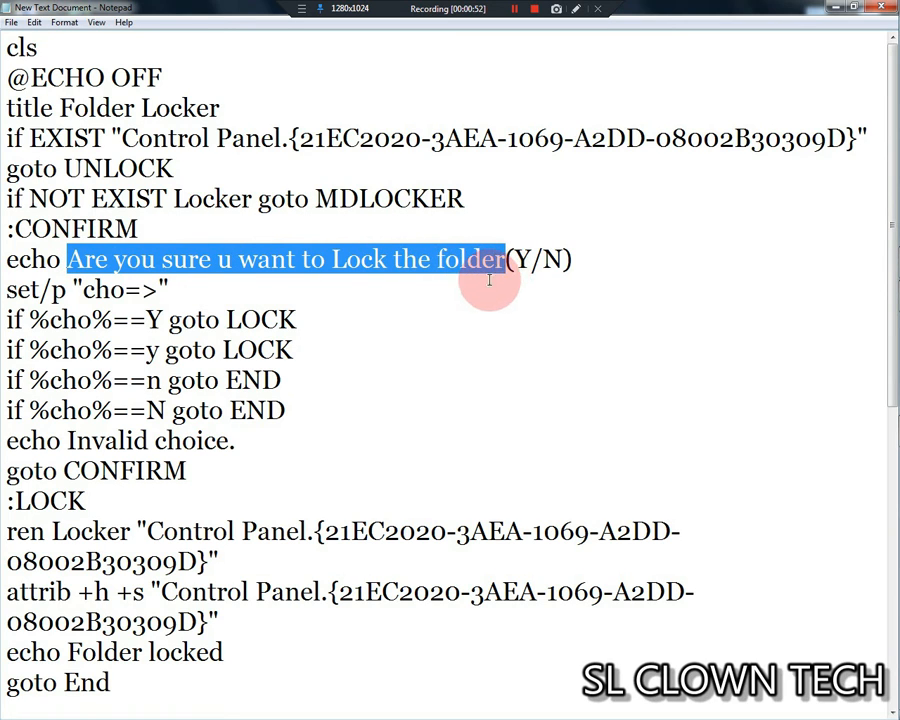
pyautogui.moveTo(275, 512)
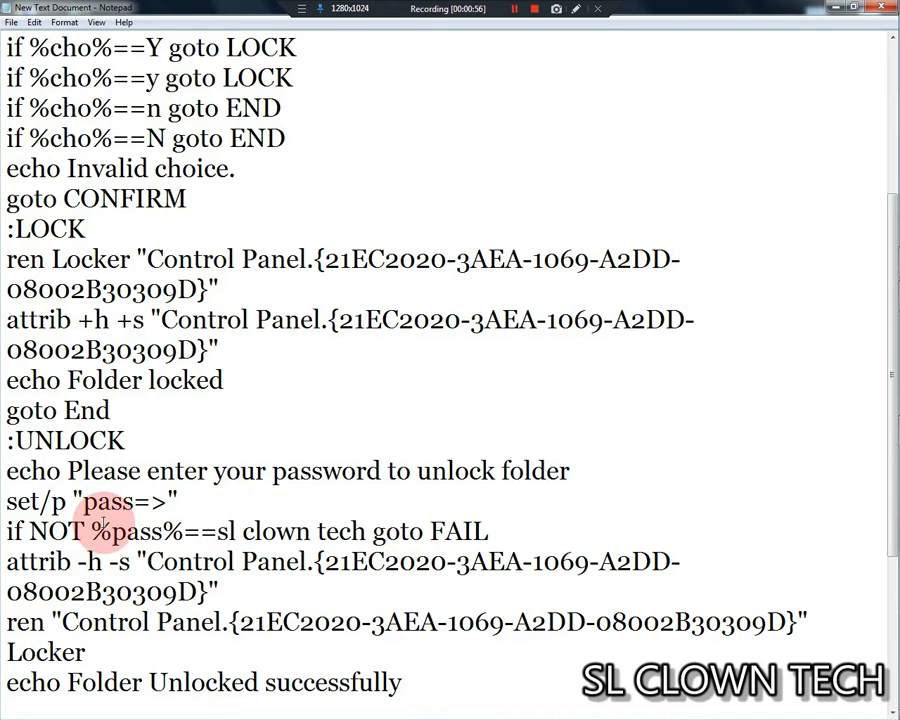
pyautogui.moveTo(510, 465)
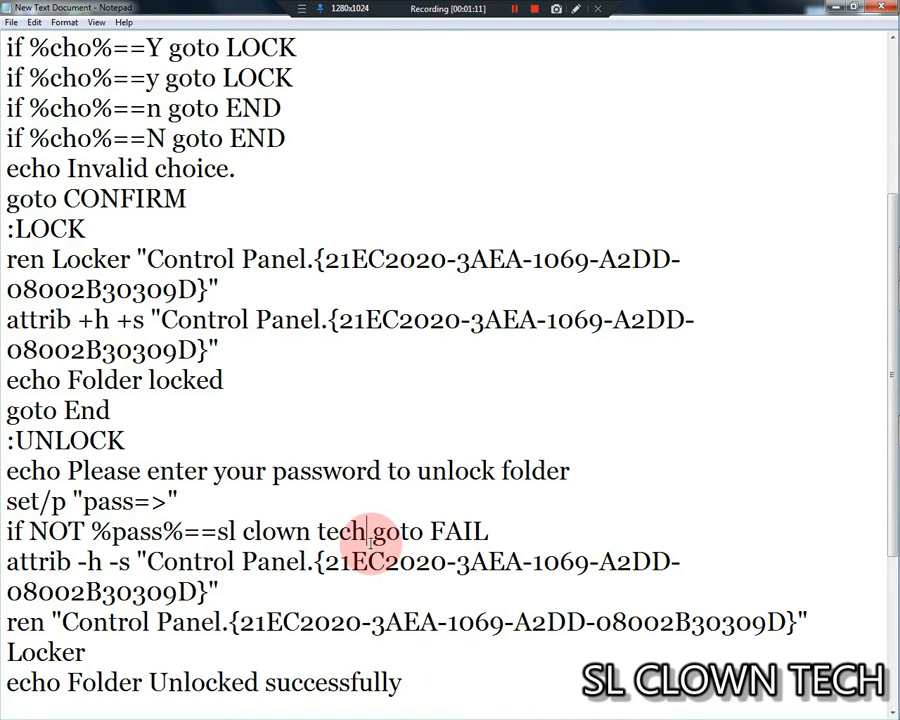
pyautogui.moveTo(220, 531); pyautogui.dragTo(367, 531)
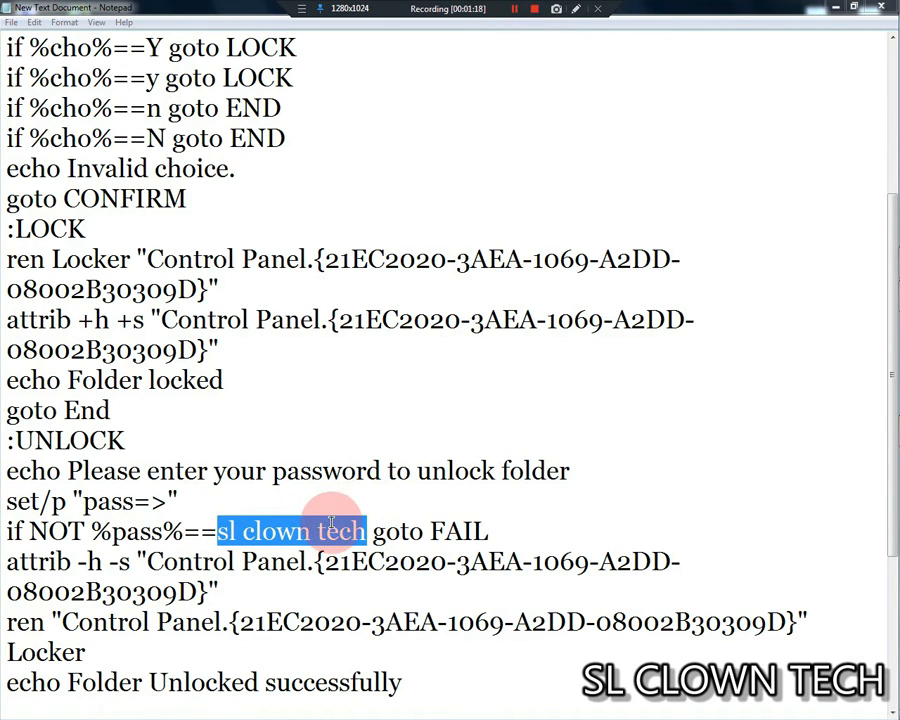
pyautogui.moveTo(343, 530)
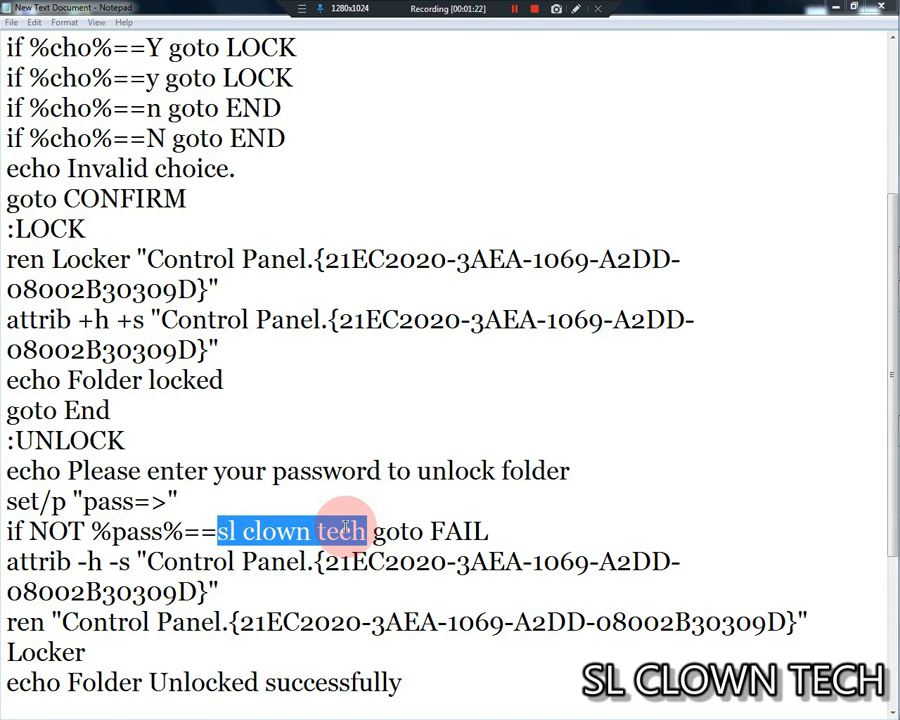
pyautogui.click(345, 530)
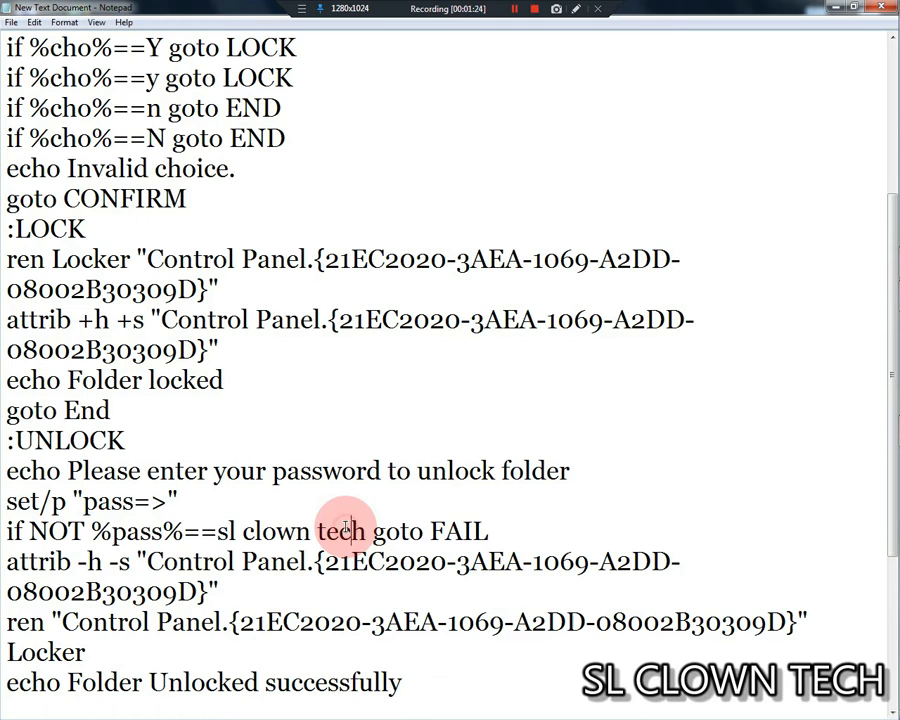
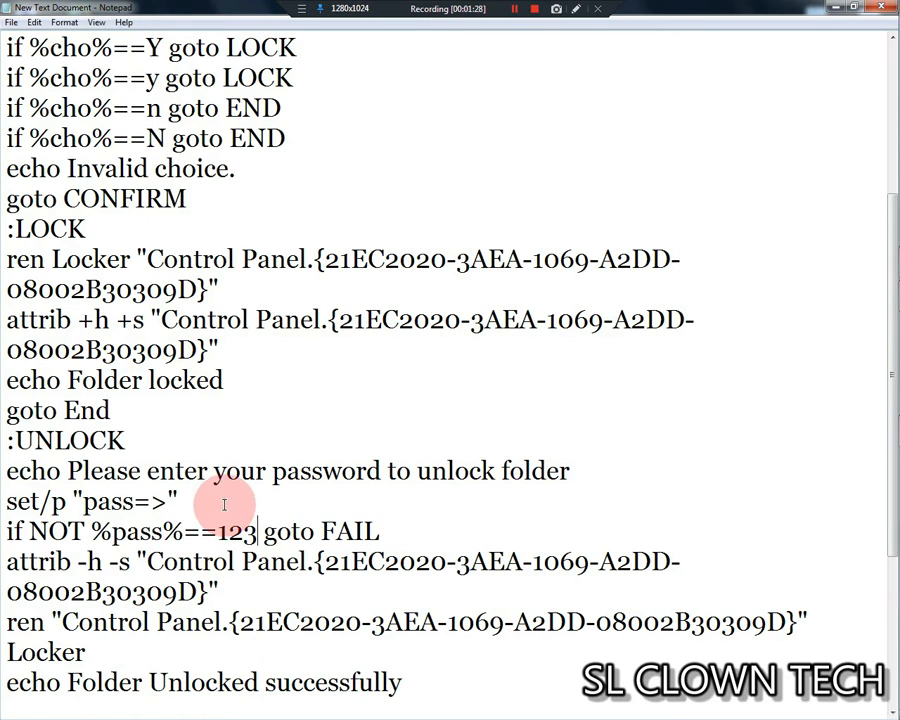
pyautogui.scroll(-3)
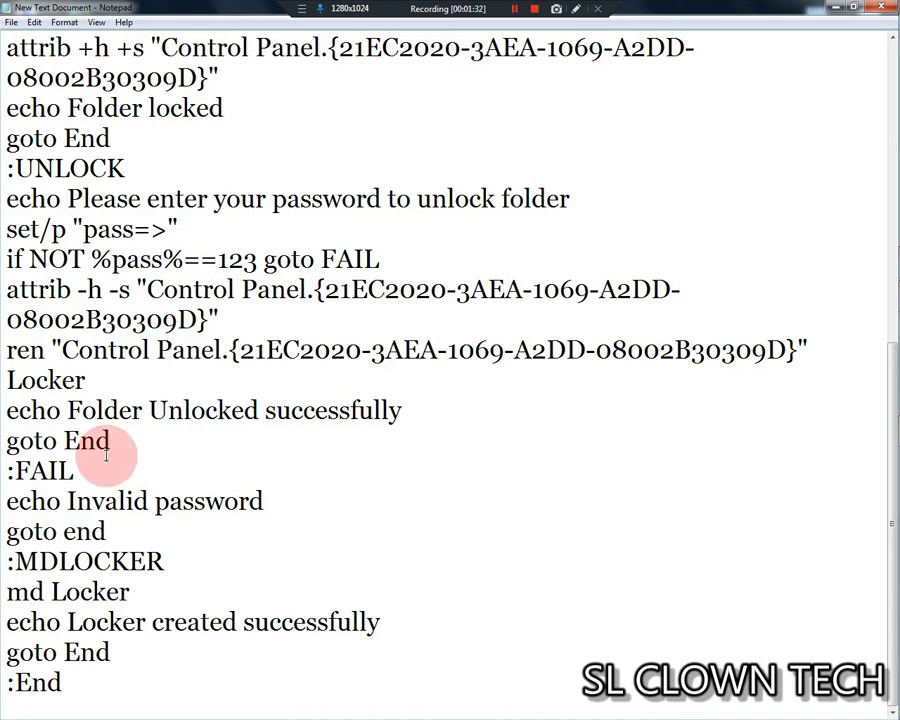
pyautogui.doubleClick(165, 501)
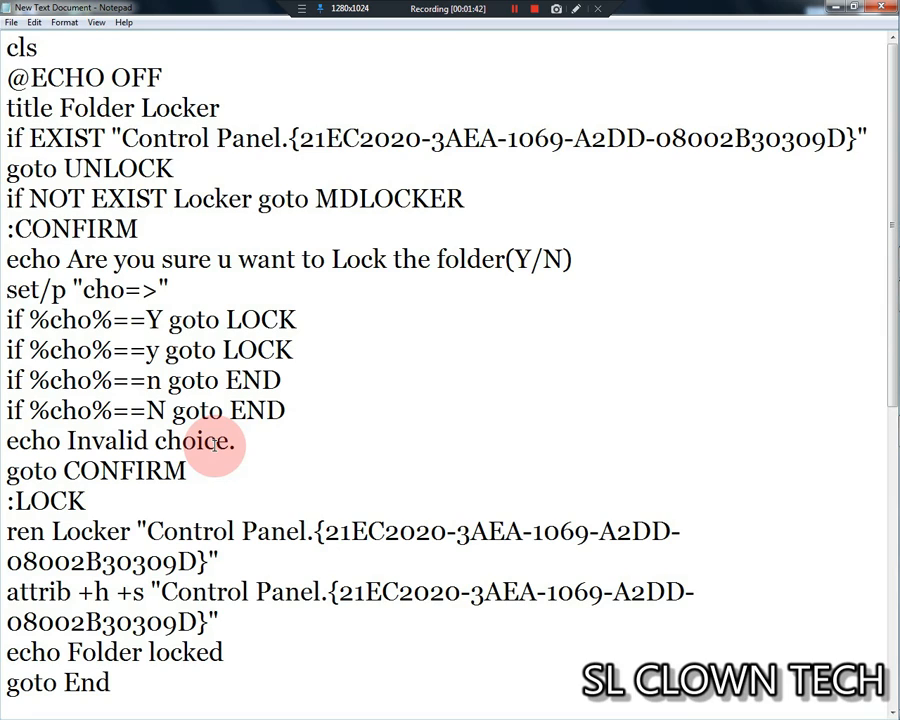
pyautogui.moveTo(240, 318)
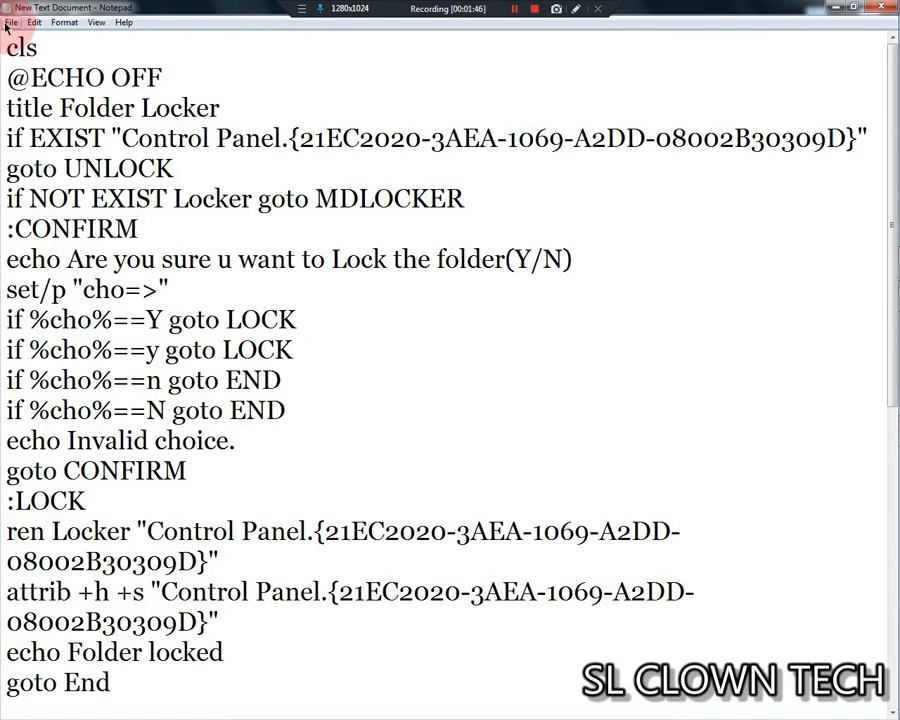
# Save the script to the Desktop as 'sl clown tech.bat' with type All Files.
pyautogui.click(11, 22)
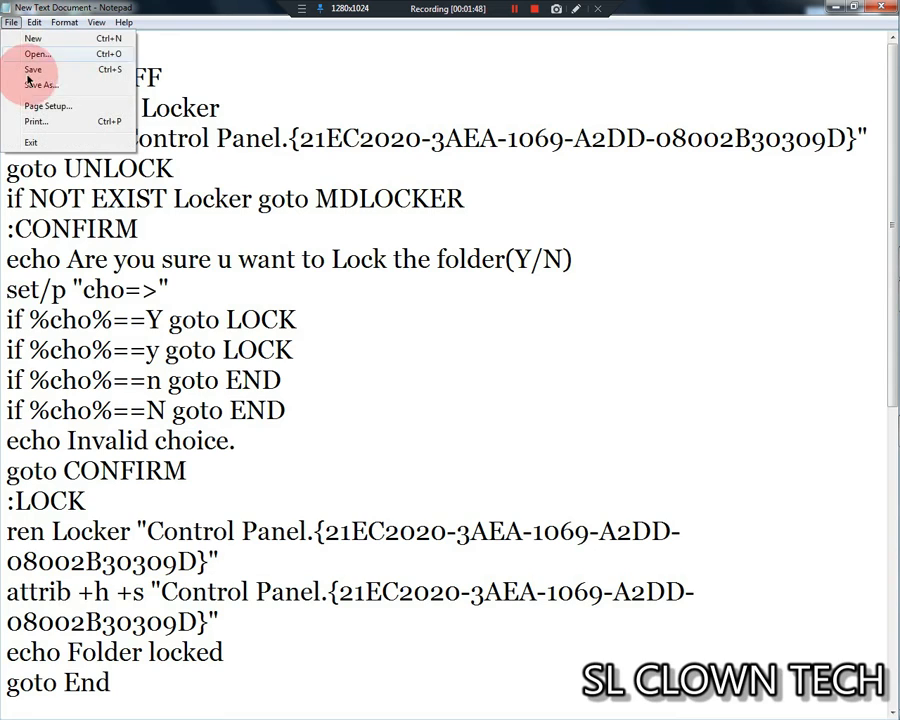
pyautogui.moveTo(40, 84)
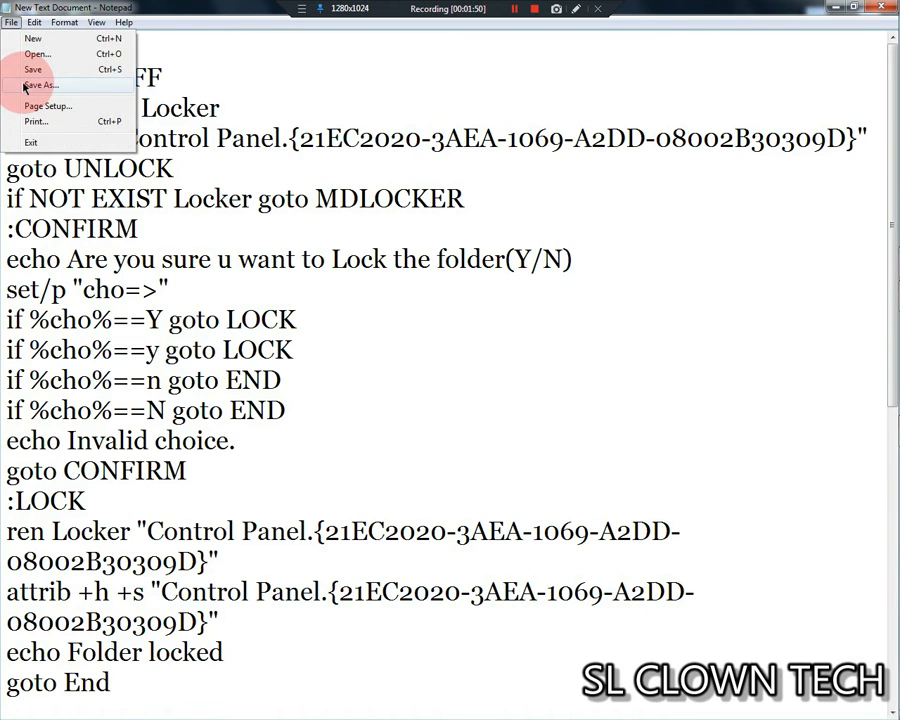
pyautogui.click(40, 84)
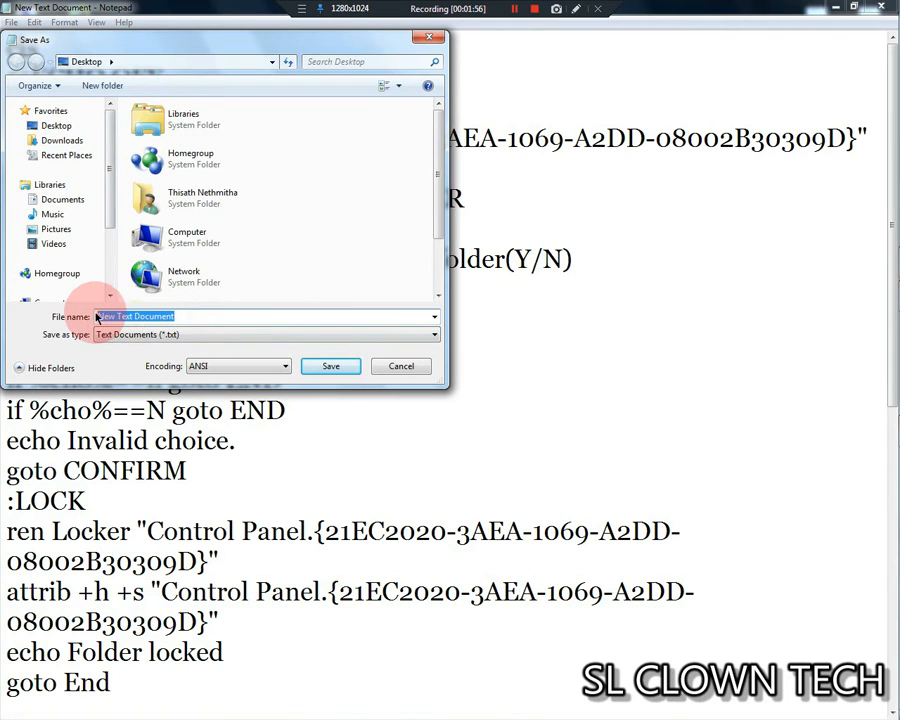
pyautogui.write('sl clown tech')
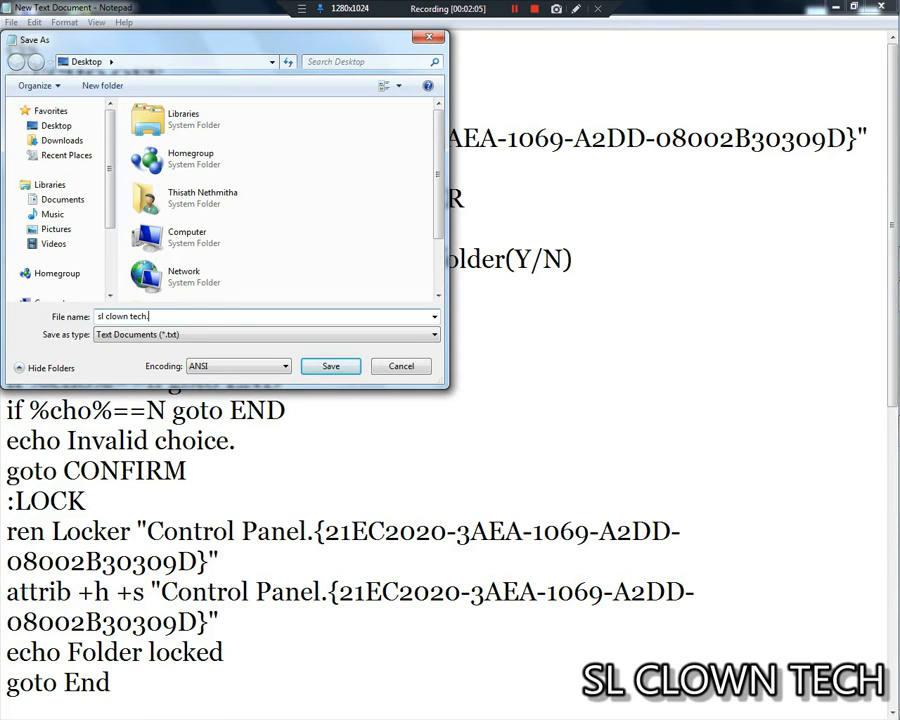
pyautogui.write('.bat')
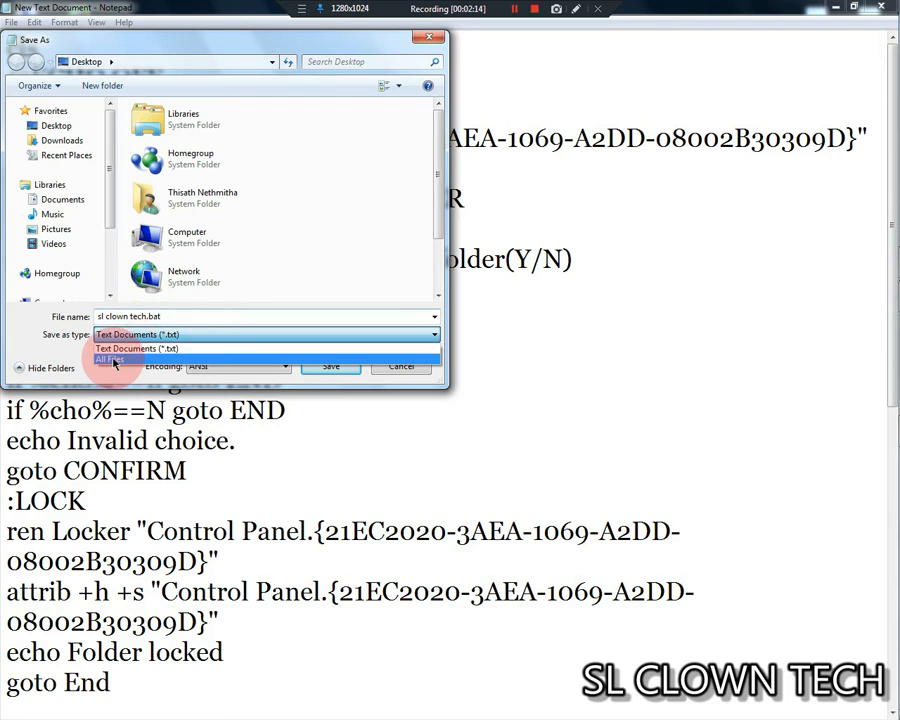
pyautogui.click(109, 359)
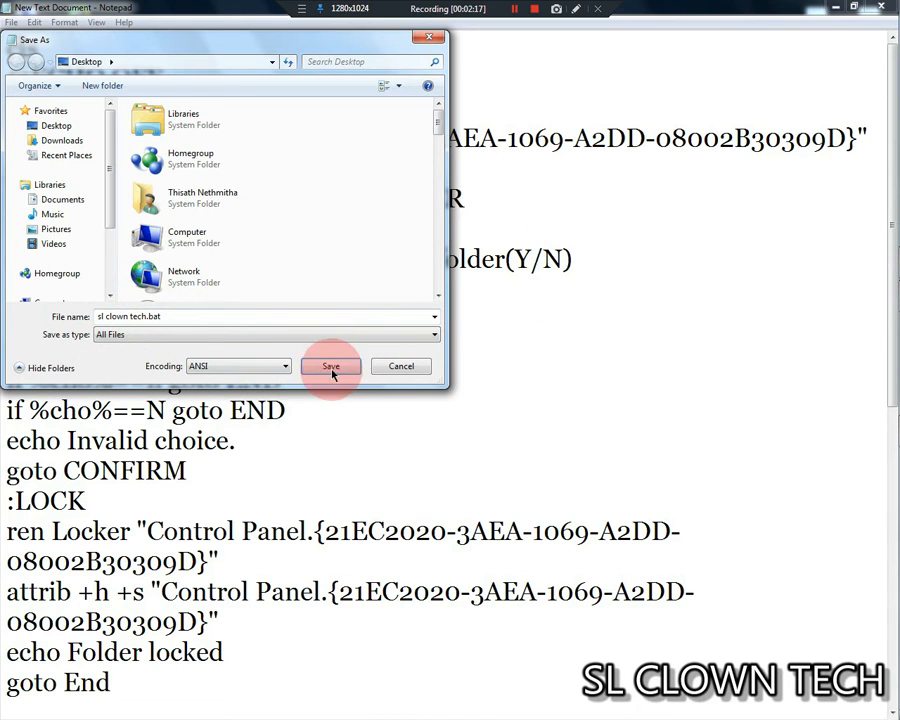
pyautogui.click(331, 366)
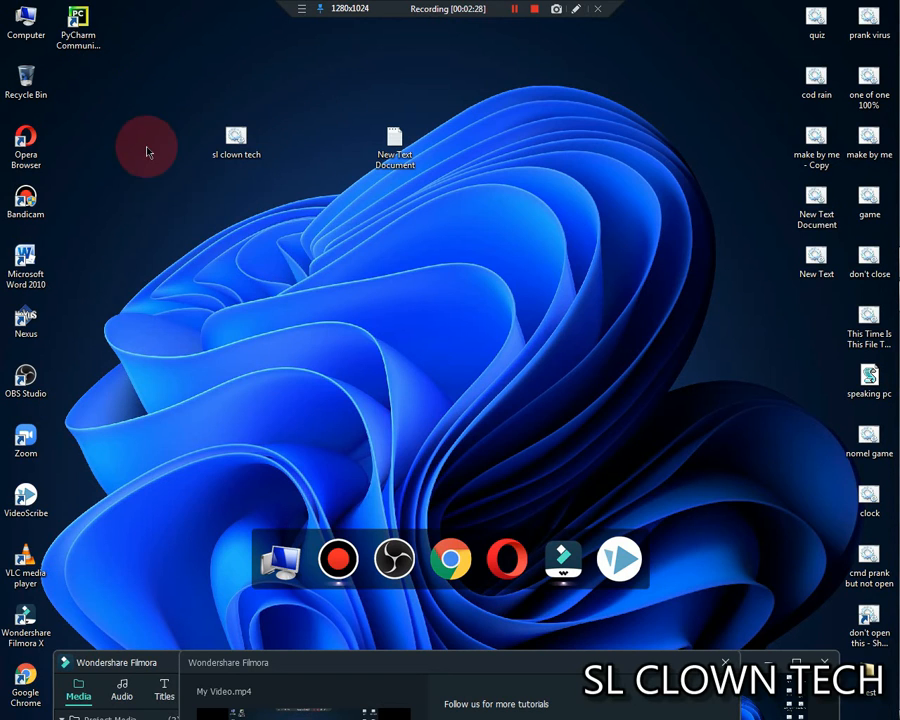
# Create a new desktop folder to hold the sl clown tech batch file.
pyautogui.rightClick(147, 152)
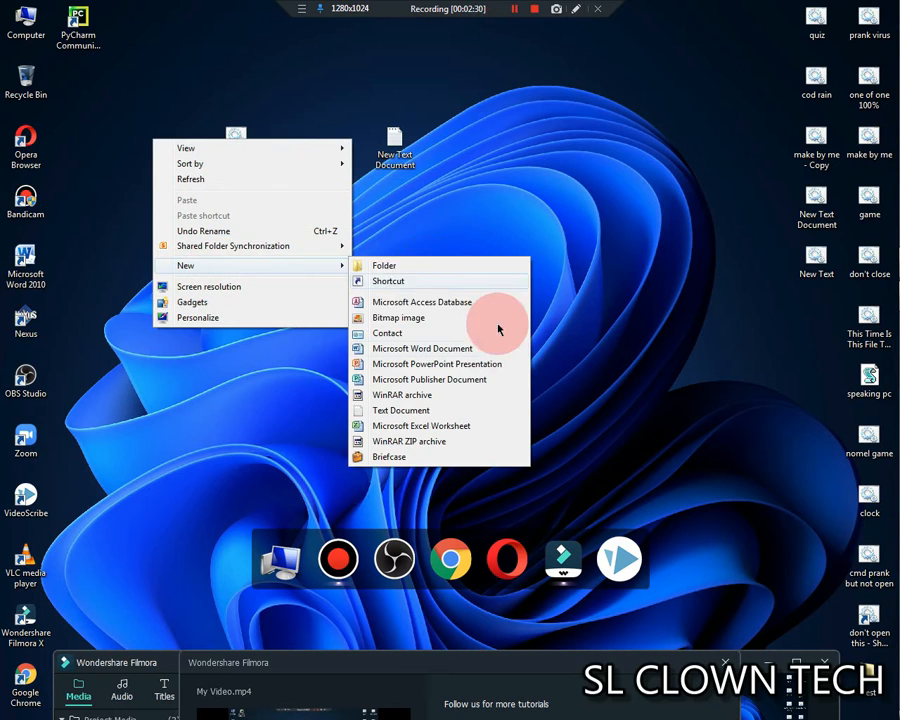
pyautogui.click(384, 265)
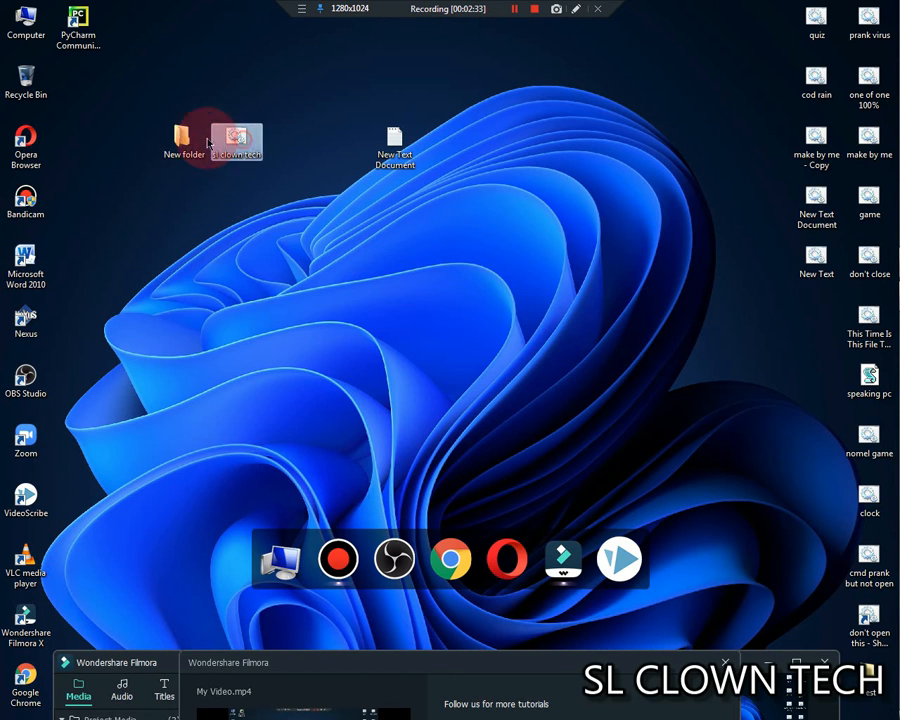
pyautogui.rightClick(222, 222)
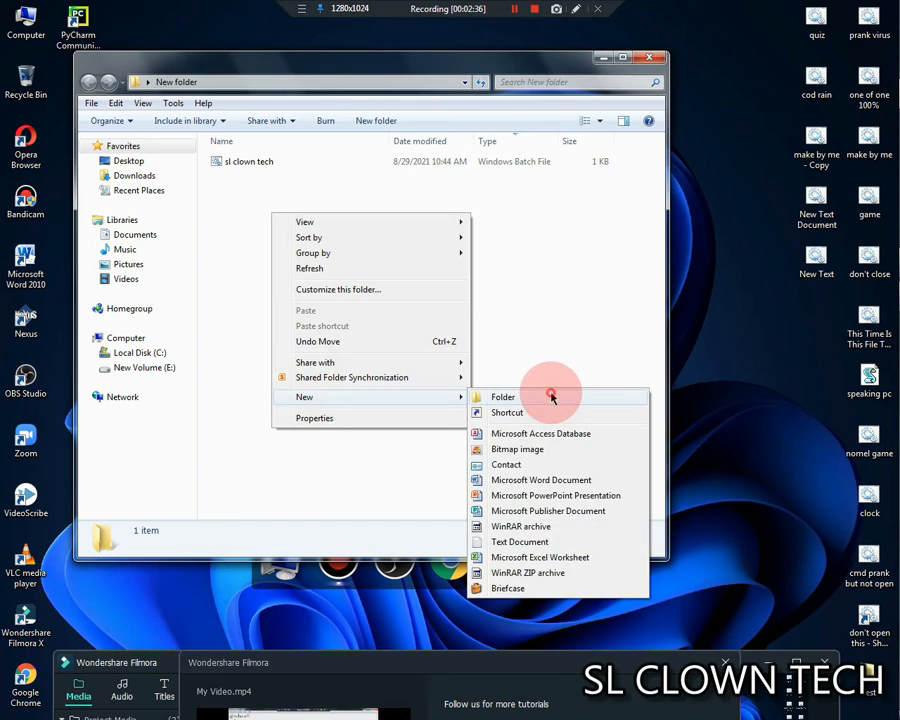
# Create a subfolder named Locker beside the batch file and remove the extra New folders.
pyautogui.click(503, 397)
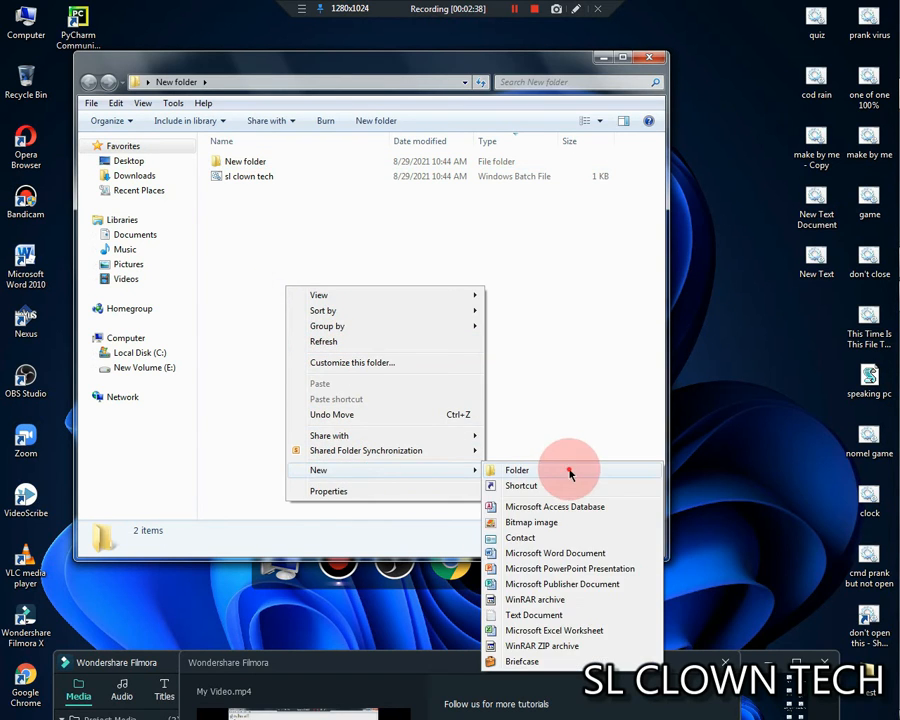
pyautogui.click(517, 470)
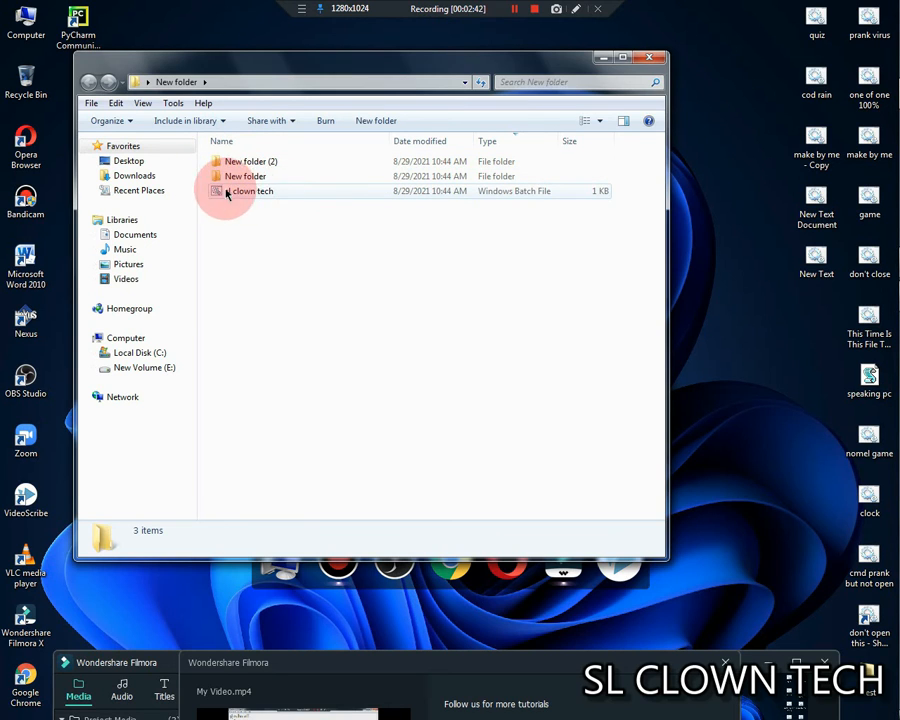
pyautogui.click(252, 191)
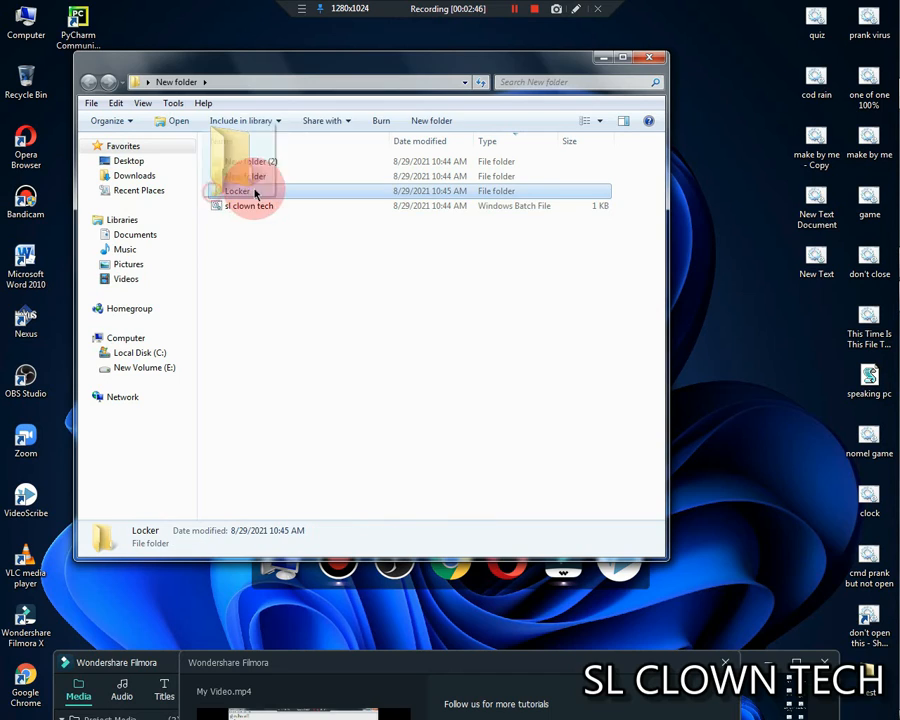
pyautogui.click(238, 191)
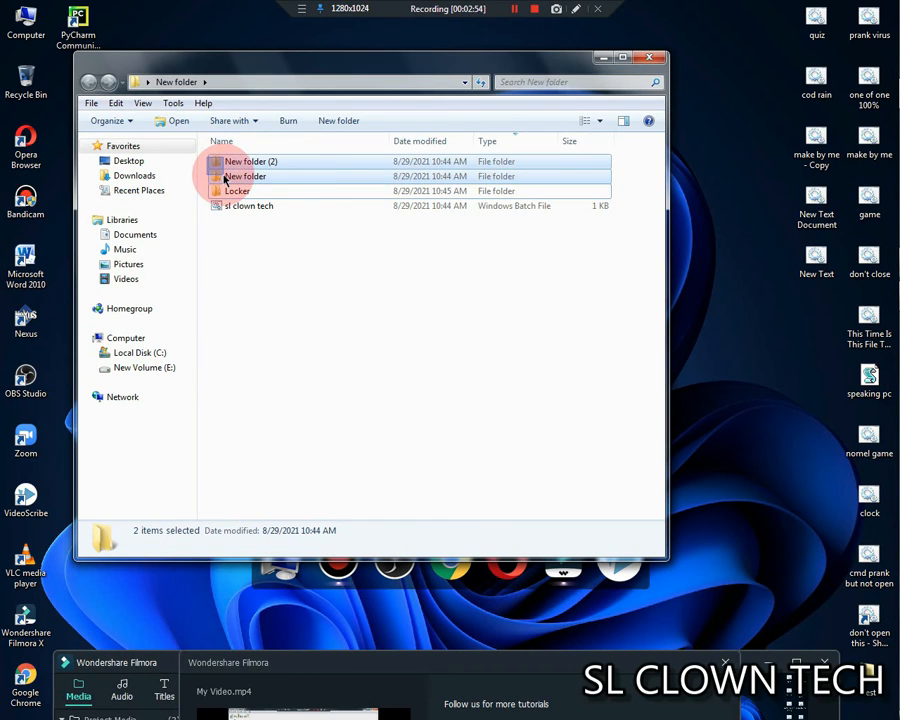
pyautogui.click(245, 161)
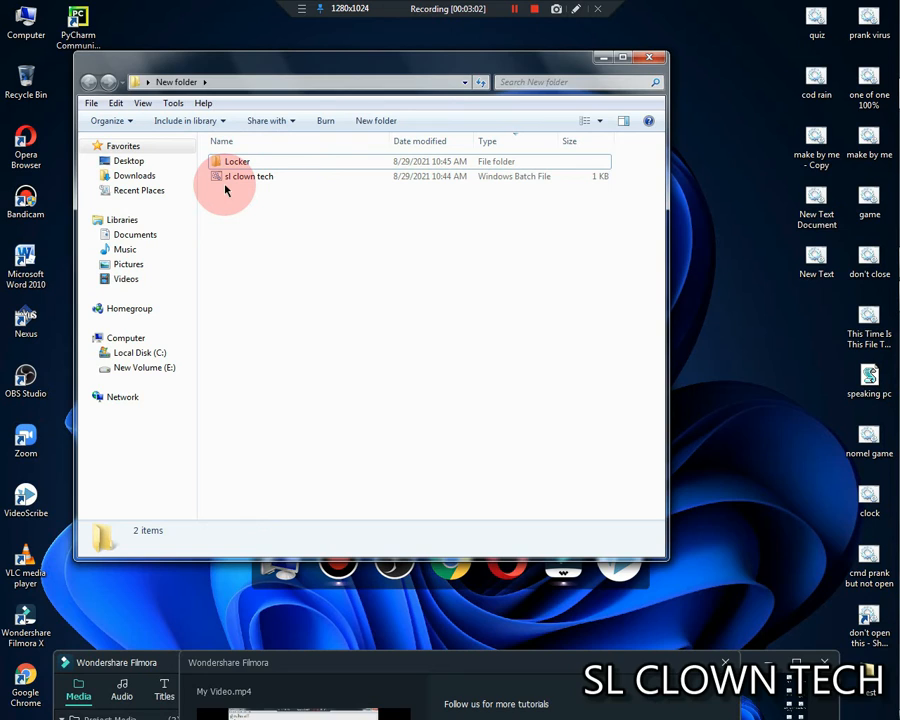
pyautogui.click(249, 176)
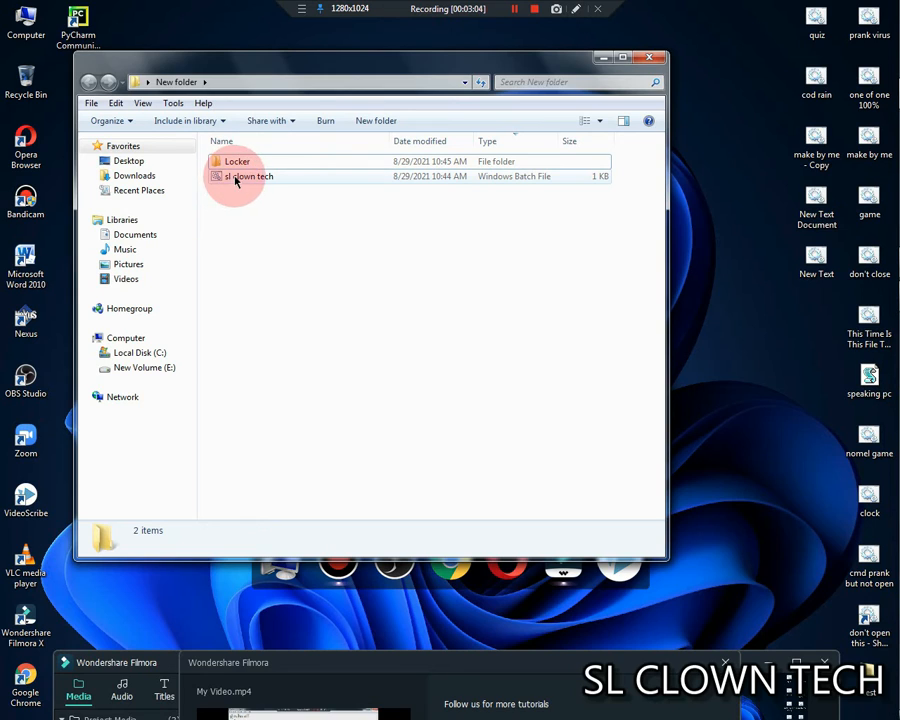
pyautogui.moveTo(230, 177)
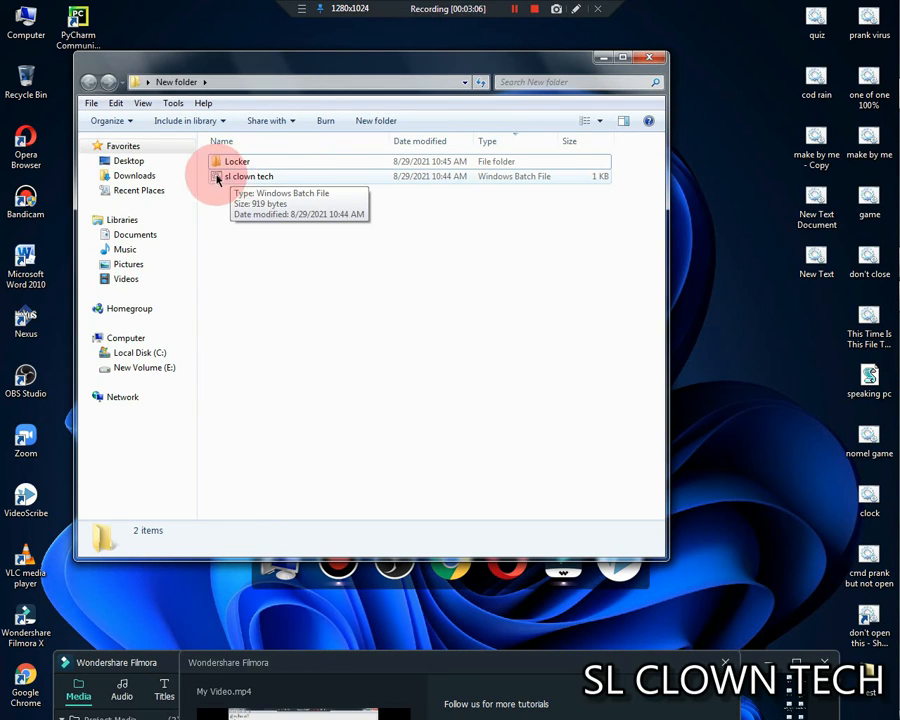
pyautogui.click(248, 176)
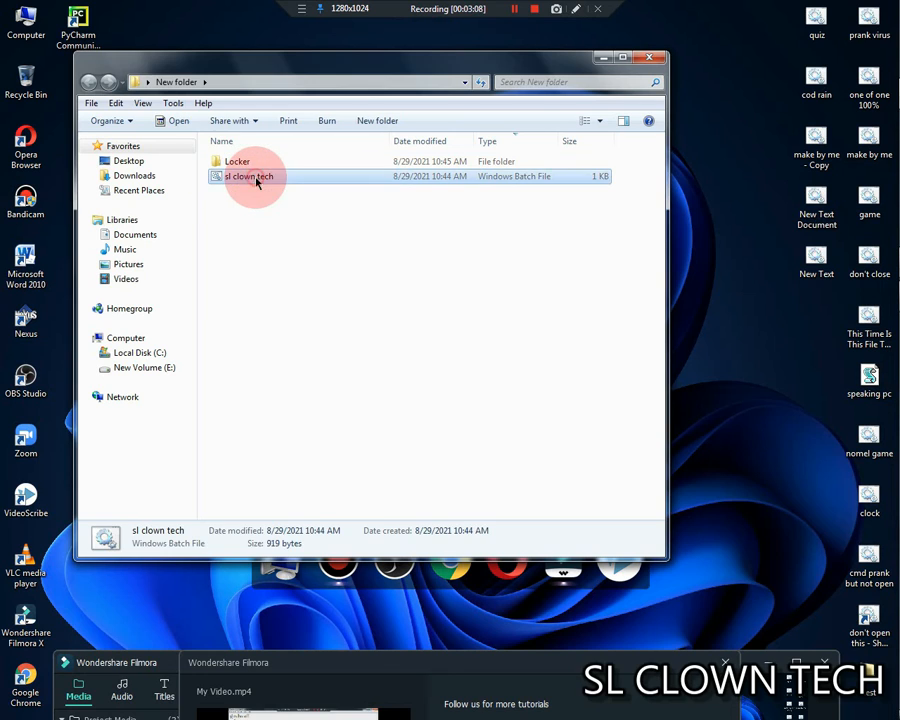
# Run sl clown tech.bat to bring up the Folder Locker lock prompt.
pyautogui.doubleClick(247, 176)
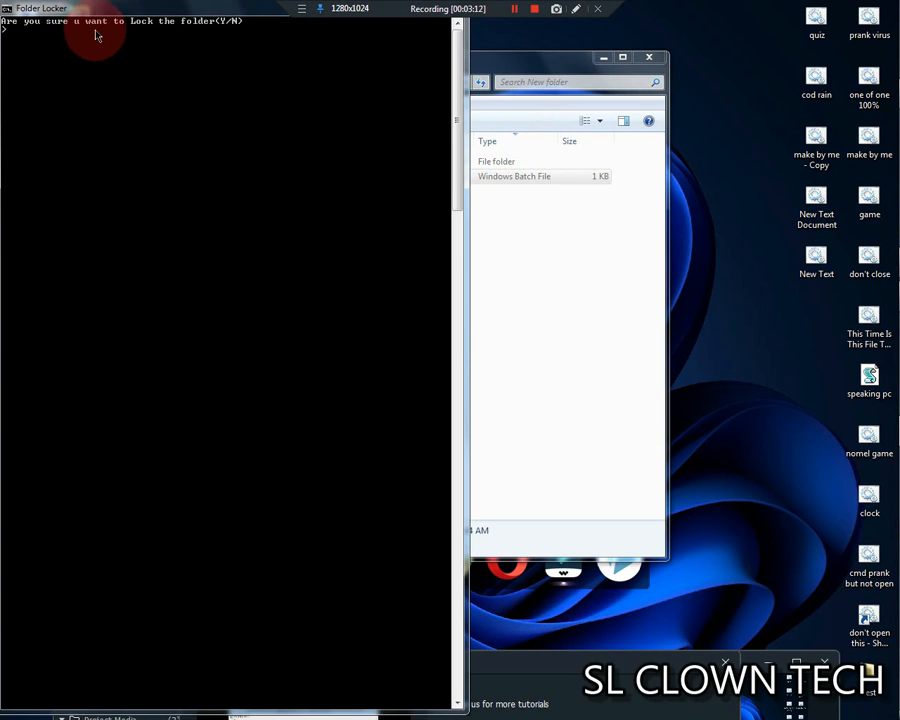
pyautogui.moveTo(207, 38)
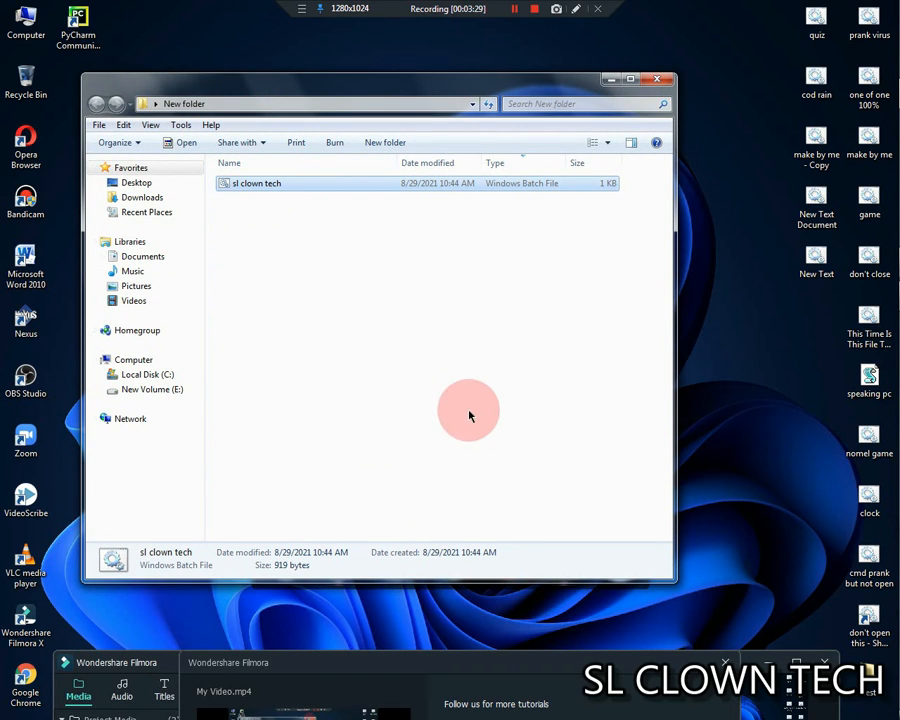
# Run sl clown tech.bat again and enter the password to unlock Locker.
pyautogui.click(257, 183)
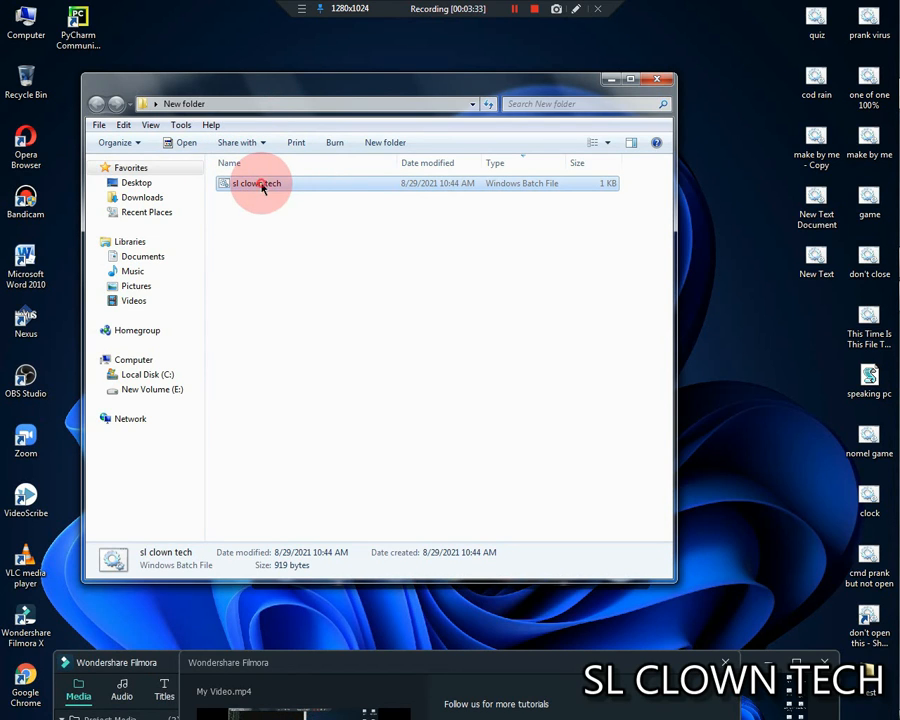
pyautogui.doubleClick(256, 183)
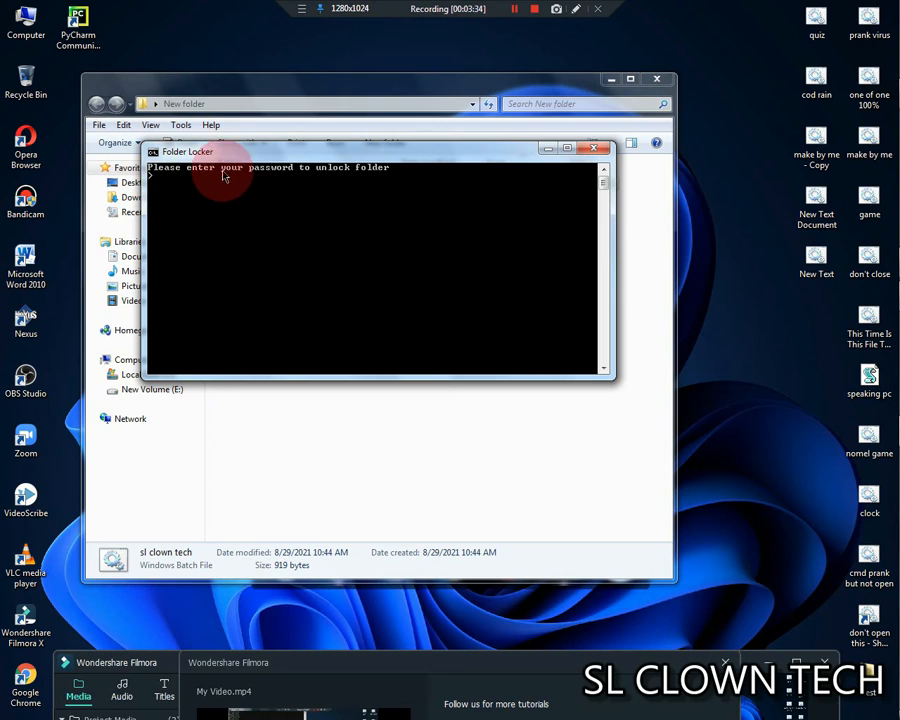
pyautogui.moveTo(388, 178)
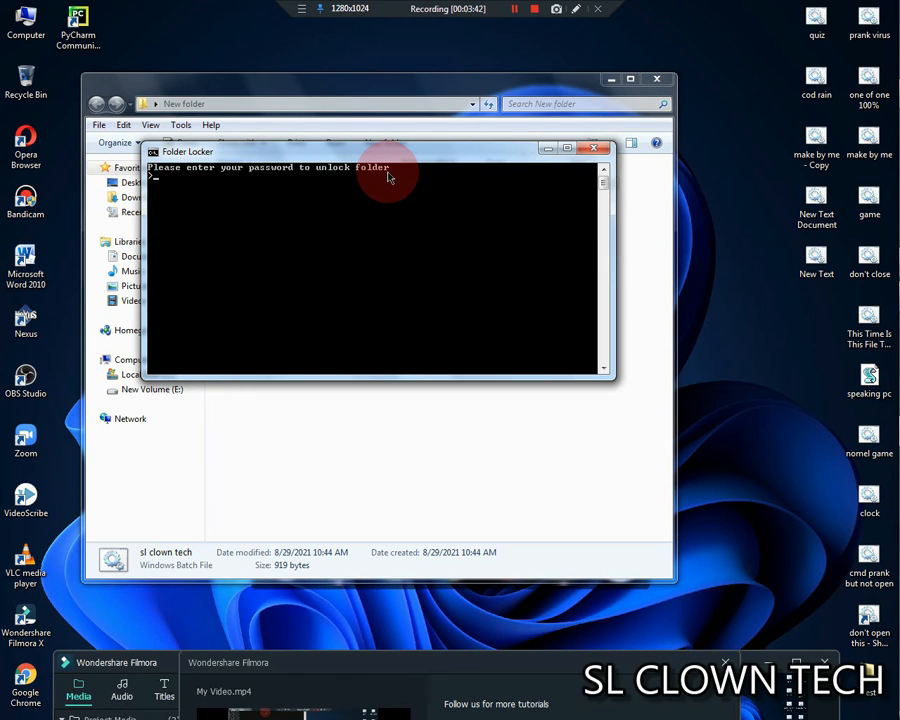
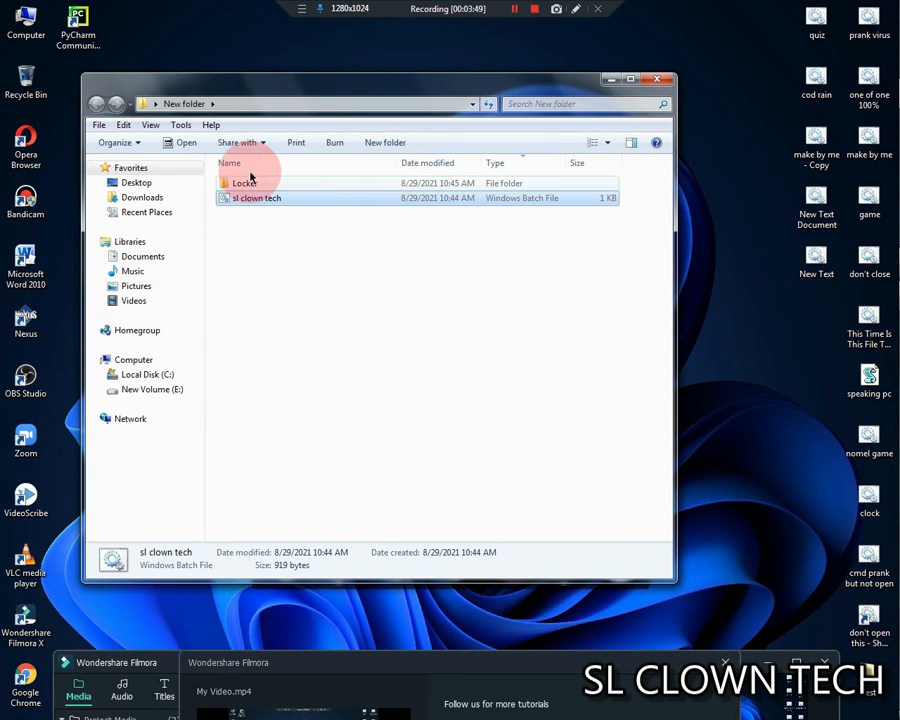
# Check the unlocked Locker folder, rename it 123, and select the batch file.
pyautogui.doubleClick(245, 183)
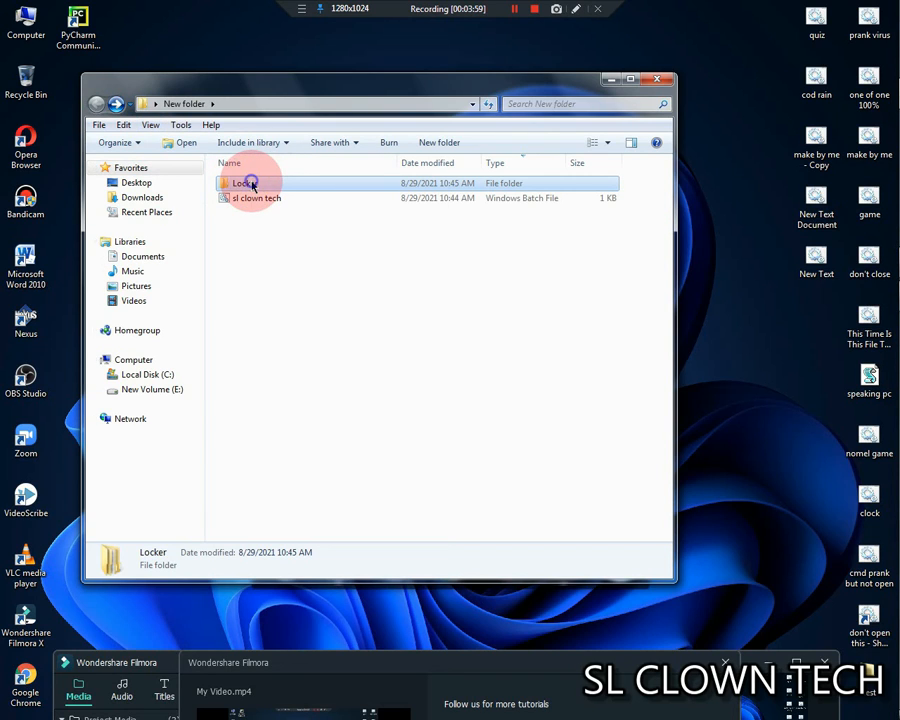
pyautogui.click(245, 183)
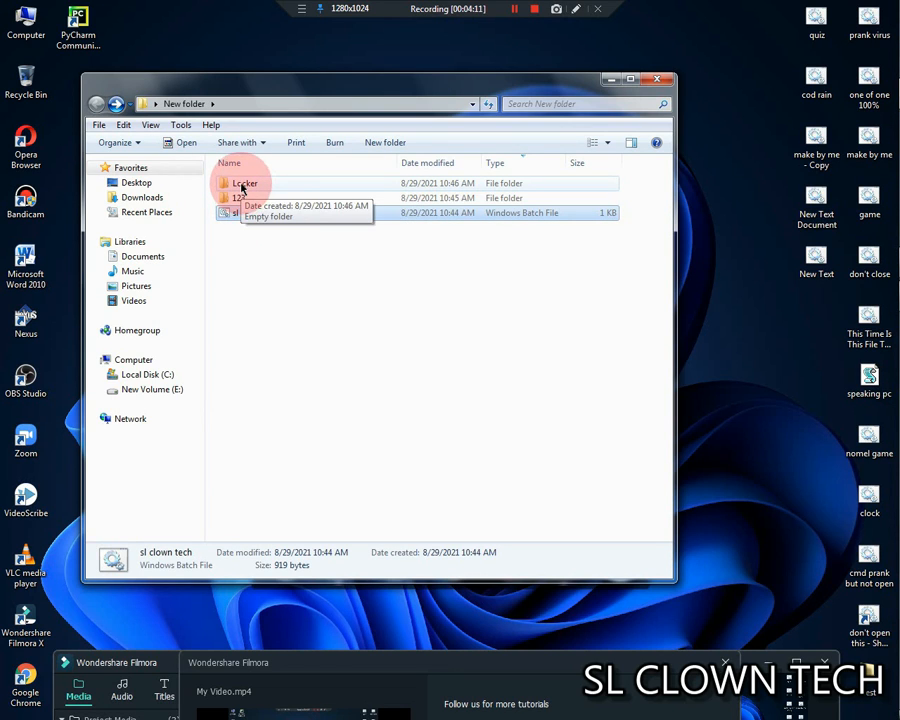
pyautogui.click(256, 213)
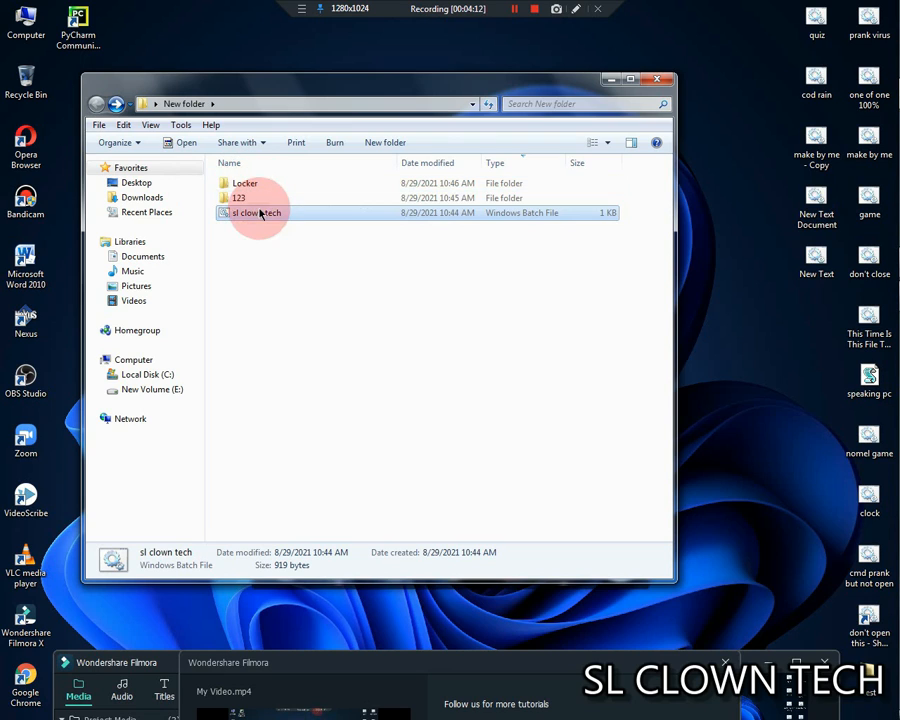
pyautogui.moveTo(262, 213)
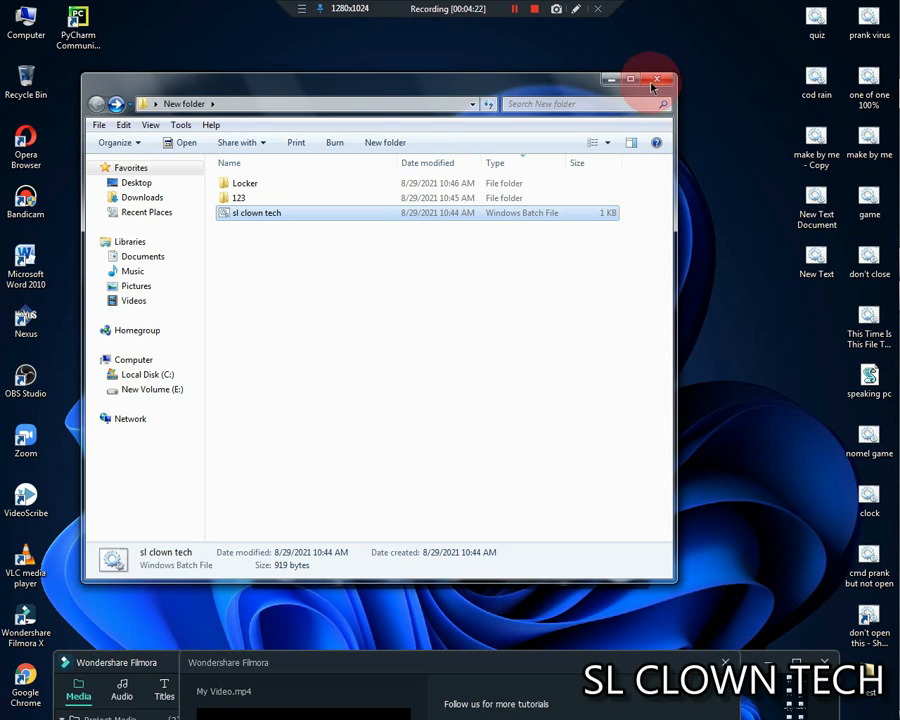
pyautogui.moveTo(657, 80)
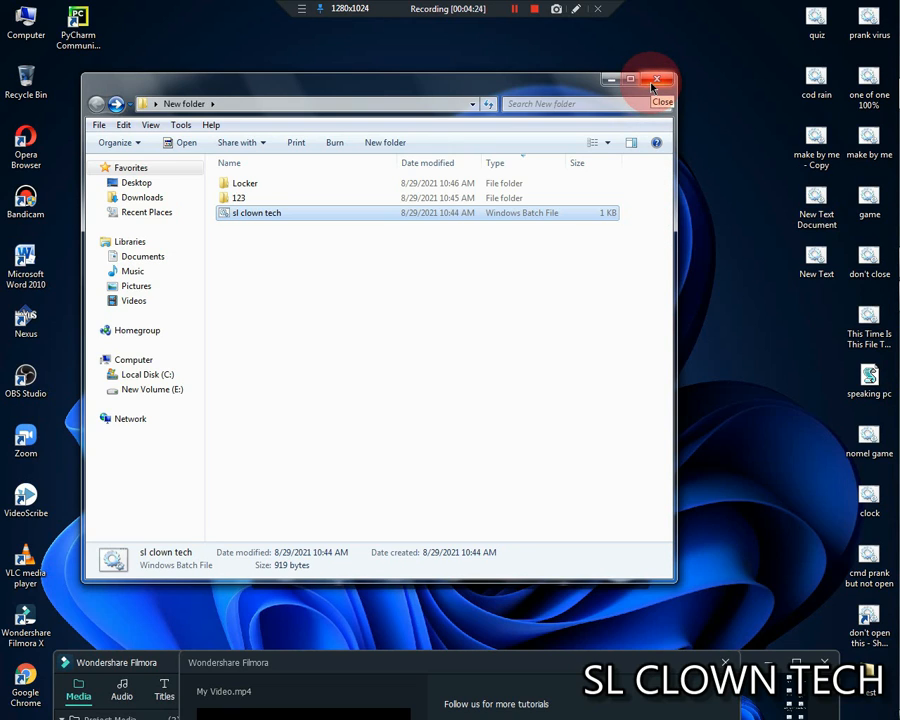